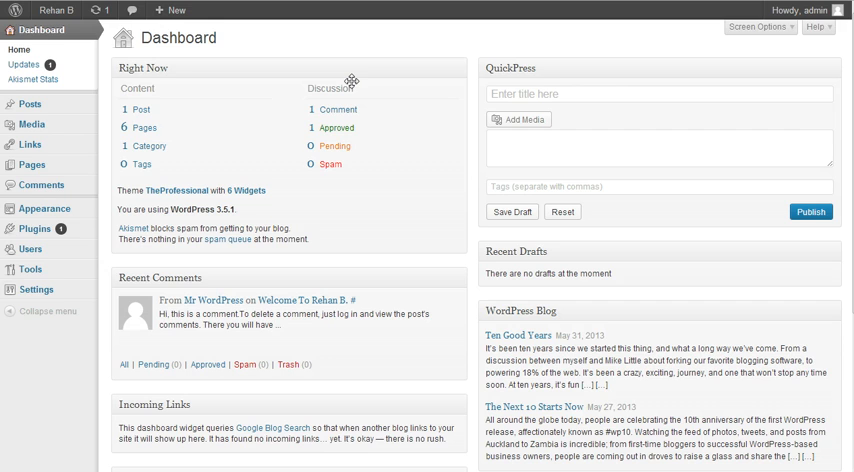
pyautogui.moveTo(152, 112)
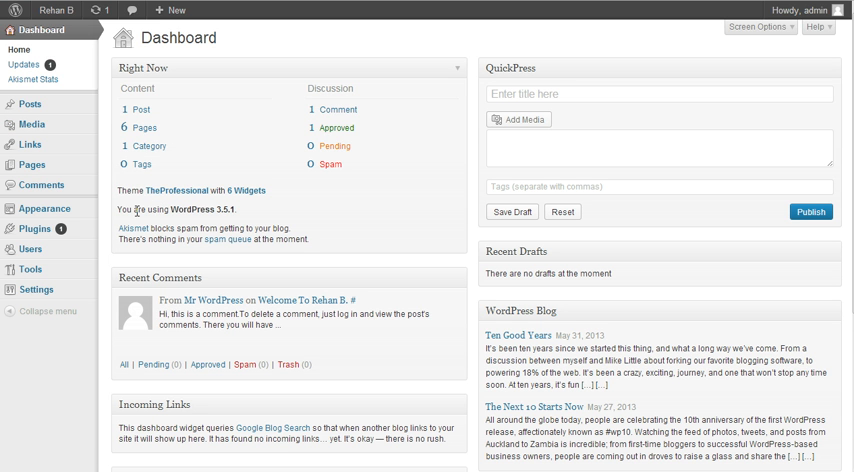
pyautogui.moveTo(140, 220)
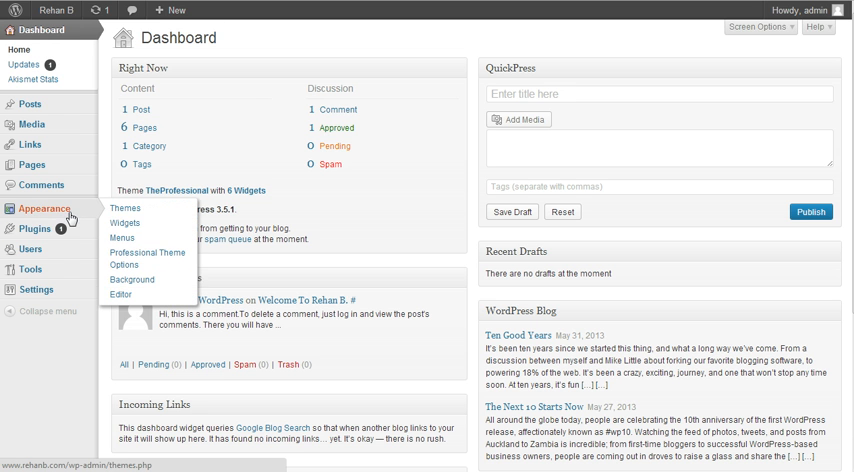
pyautogui.moveTo(90, 214)
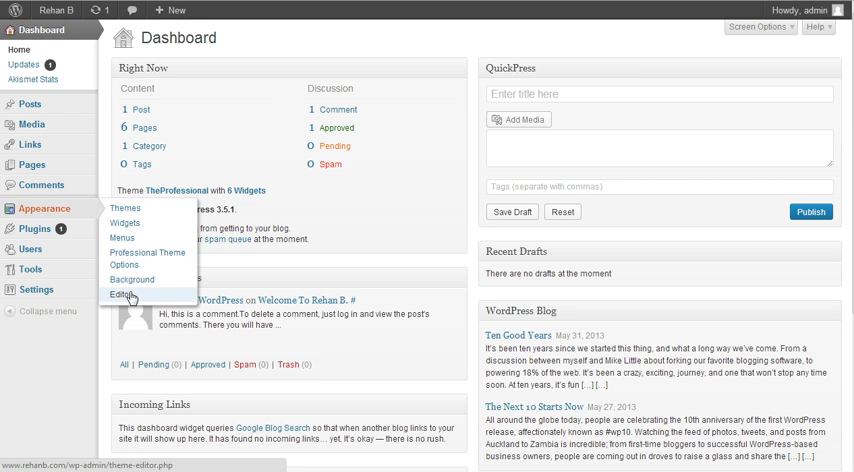
# Go to the theme editor and select header.php from the Templates list
pyautogui.click(120, 296)
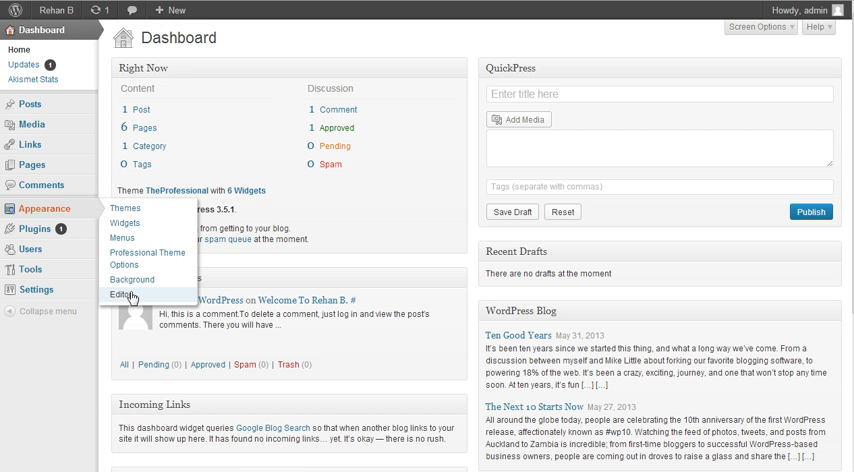
pyautogui.click(118, 296)
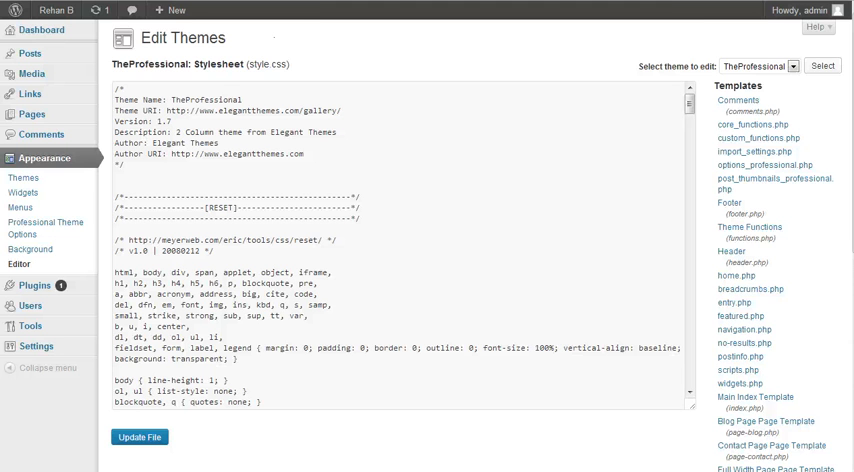
pyautogui.moveTo(744, 260)
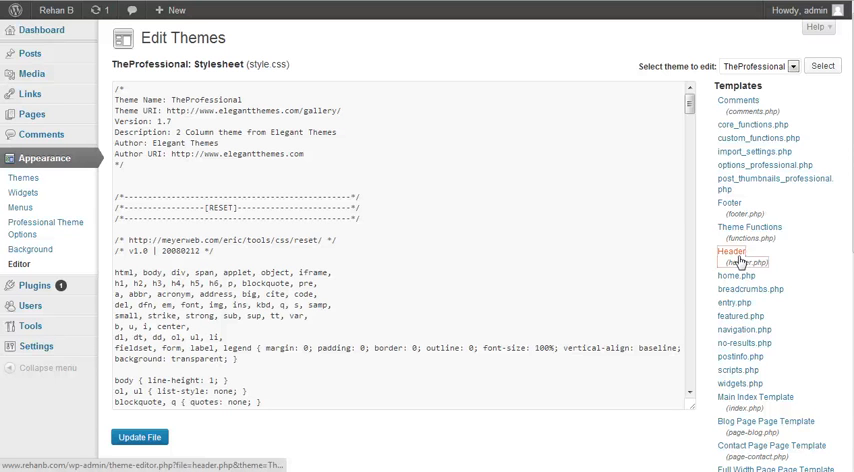
pyautogui.click(732, 250)
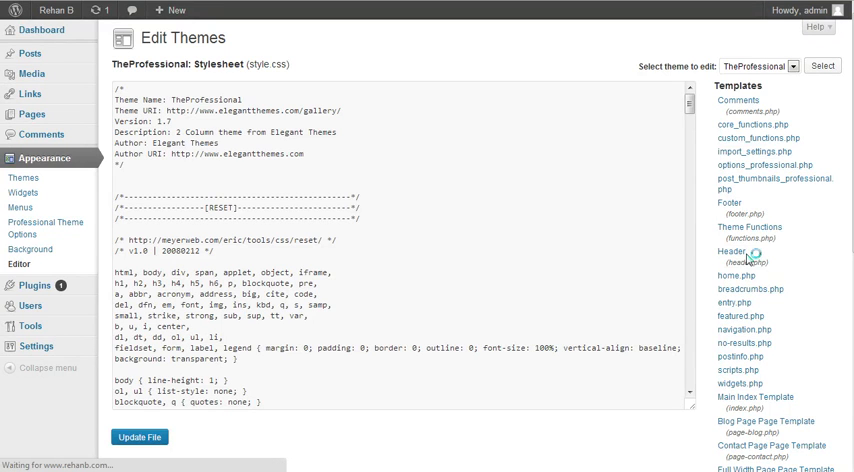
# Add a meta description tag under the title with content "We are testing our meta tags."
pyautogui.click(732, 256)
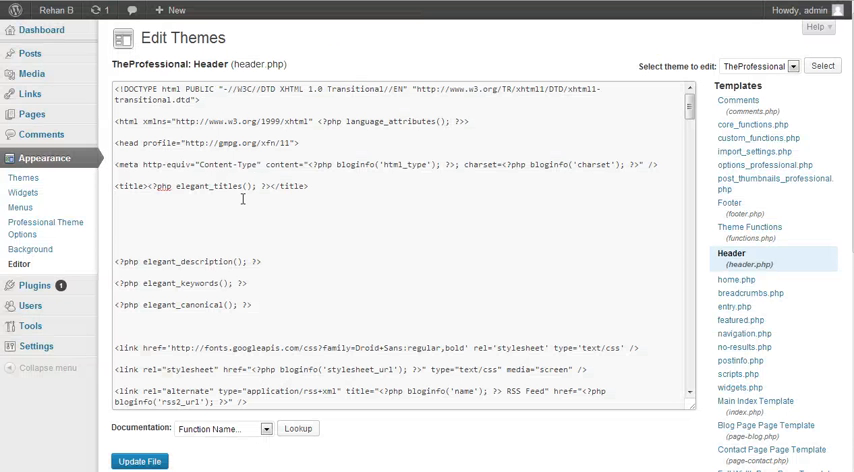
pyautogui.write('<meta name="description" content="Free web tutorials">')
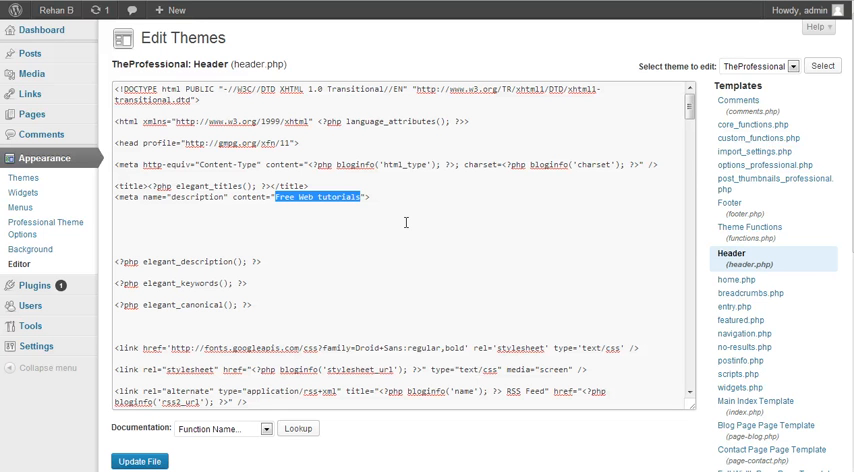
pyautogui.write('We are')
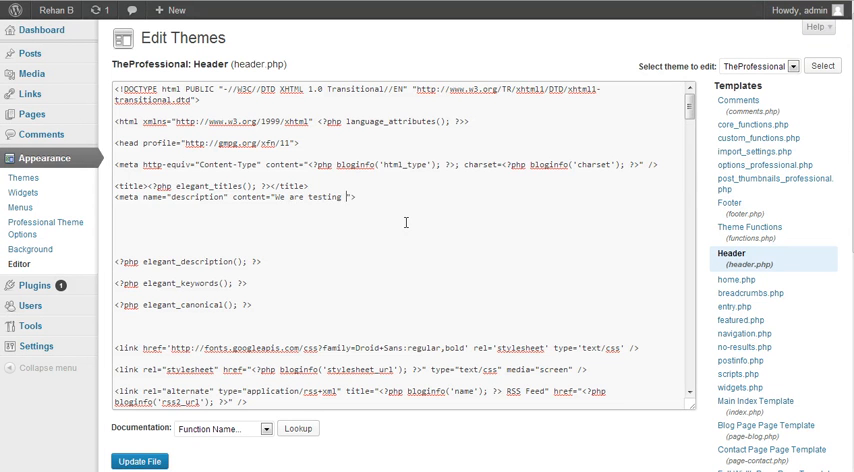
pyautogui.write('our meta')
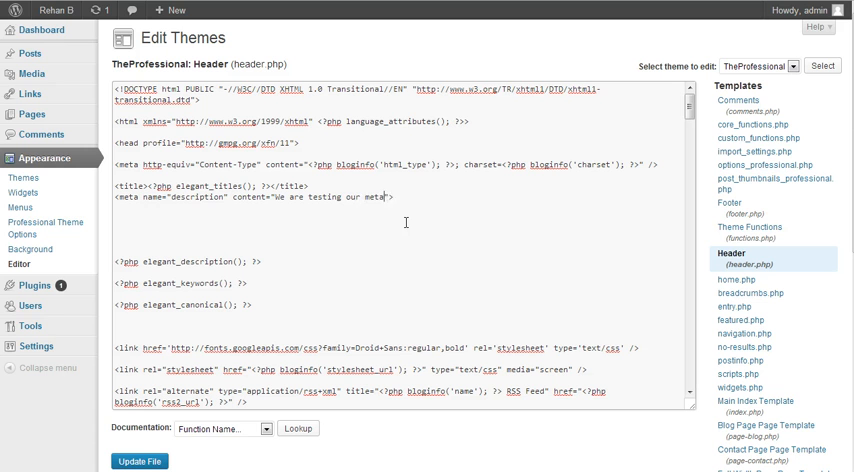
pyautogui.write('tags.')
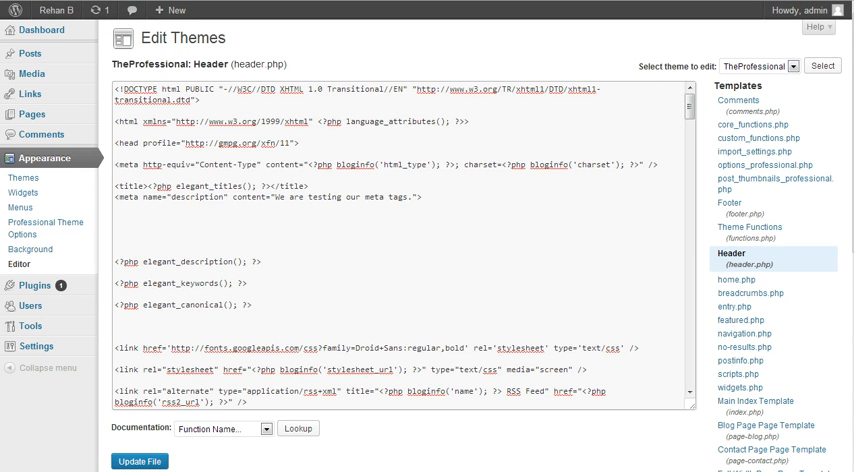
pyautogui.moveTo(448, 208)
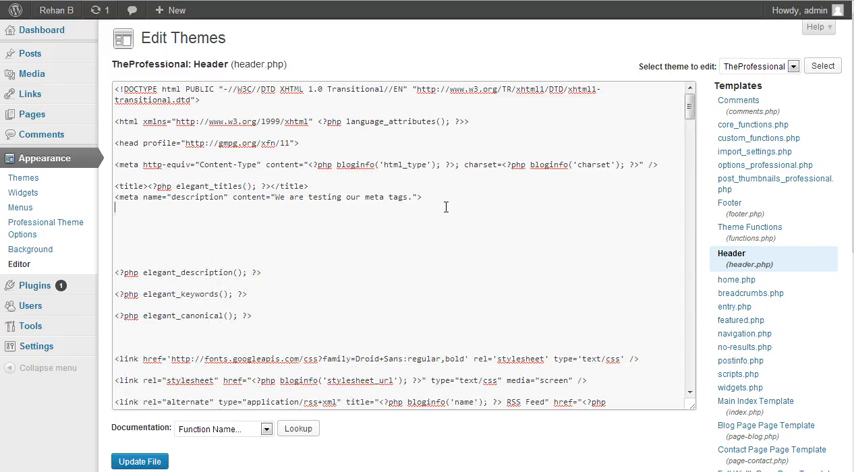
# Add a meta keywords tag below it with content "testing, wordpress, without, plugin, etc"
pyautogui.write('<meta name="keywords" content="HTML,CSS,XML,JavaScript">')
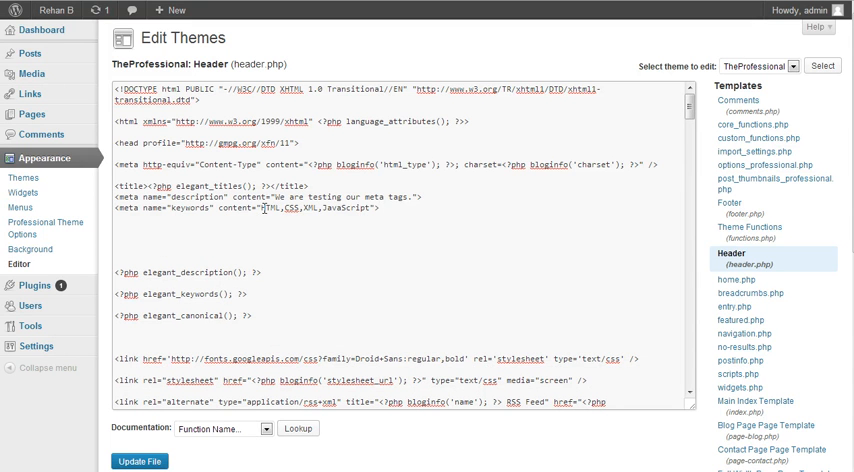
pyautogui.moveTo(264, 212); pyautogui.dragTo(368, 212)
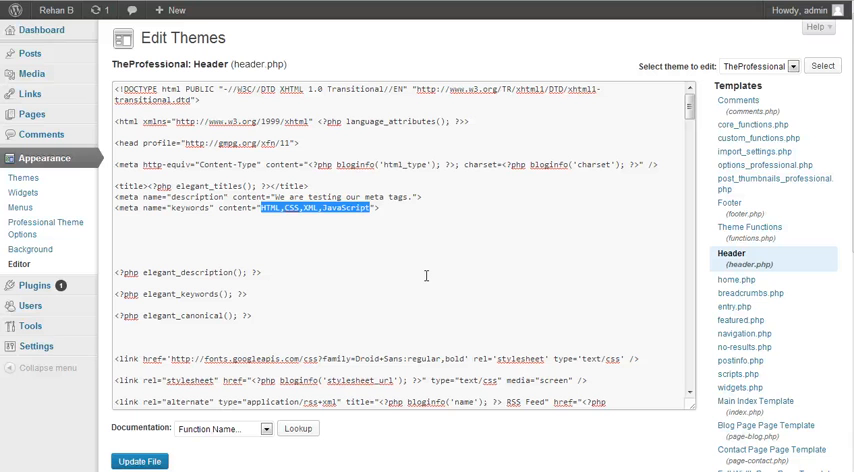
pyautogui.write('testing, wordpress')
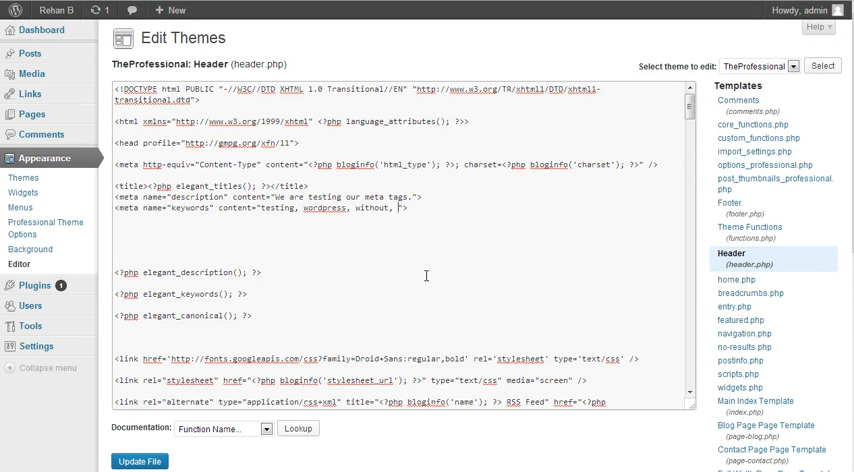
pyautogui.write('plugin etc')
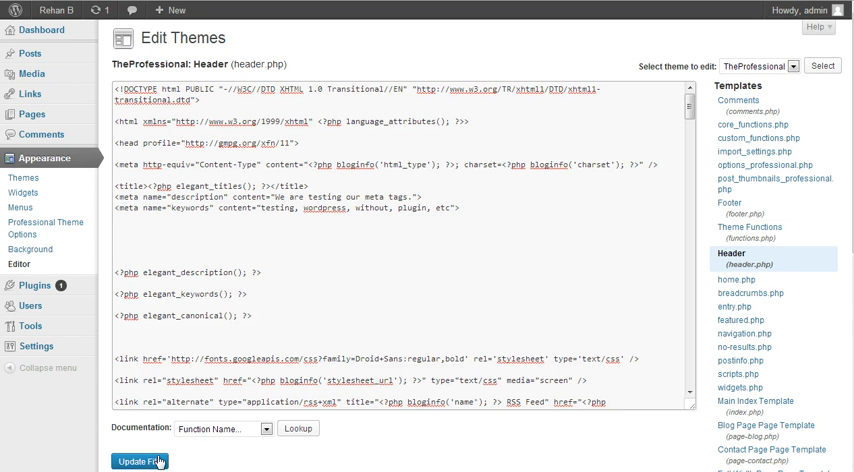
# Save header.php with Update File and head to the live site's front page
pyautogui.click(144, 460)
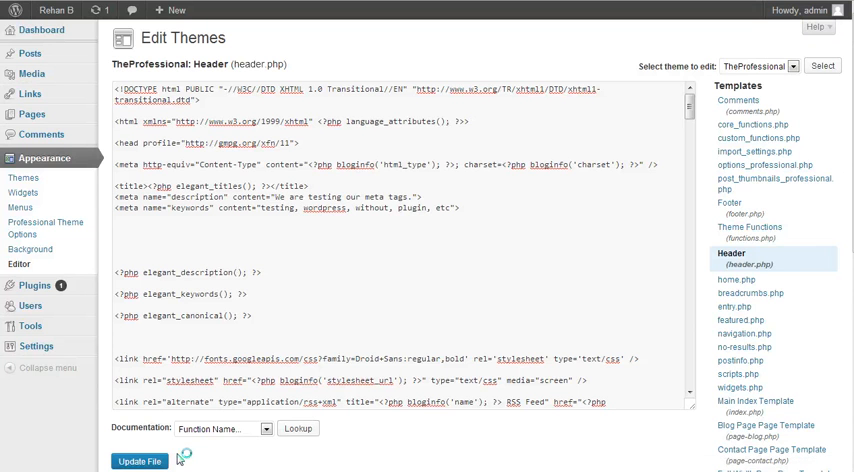
pyautogui.click(142, 460)
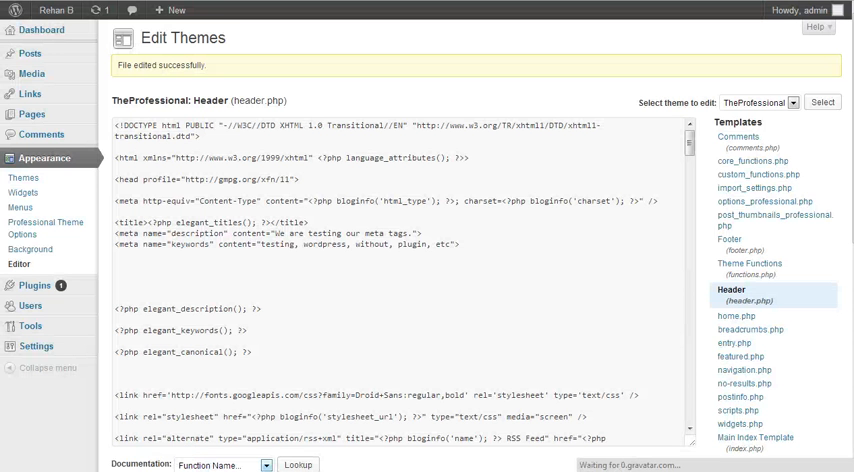
pyautogui.click(52, 14)
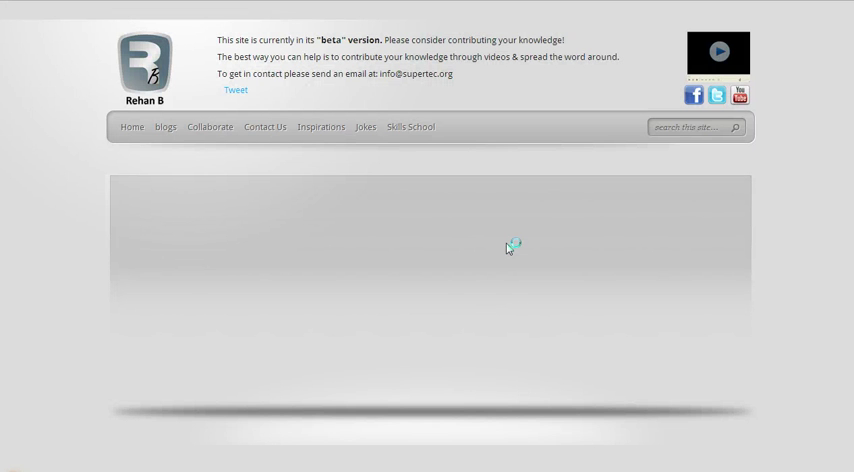
# View the live page's HTML source to check for the new meta tags
pyautogui.rightClick(508, 248)
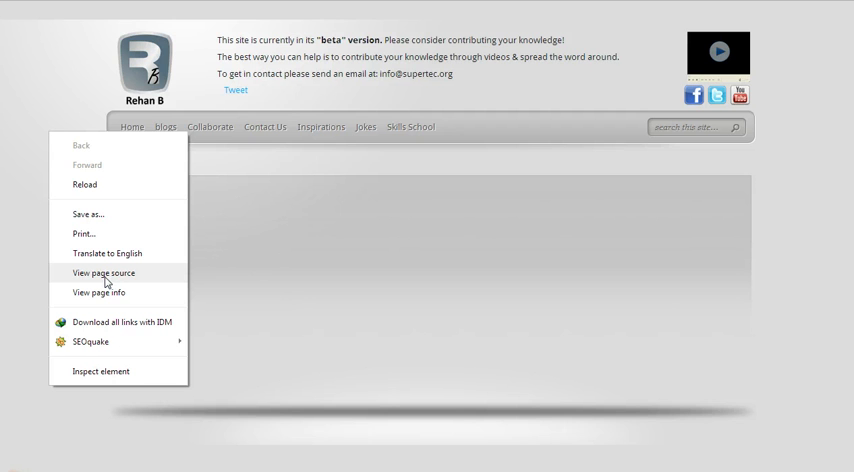
pyautogui.click(104, 272)
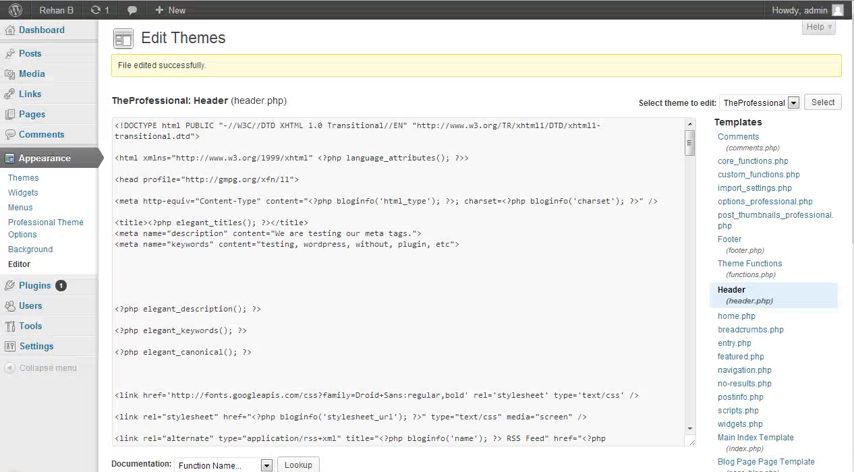
pyautogui.click(36, 346)
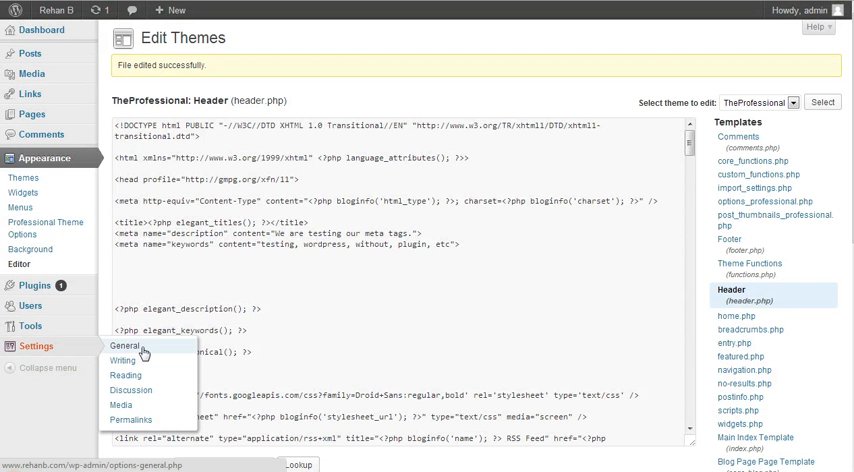